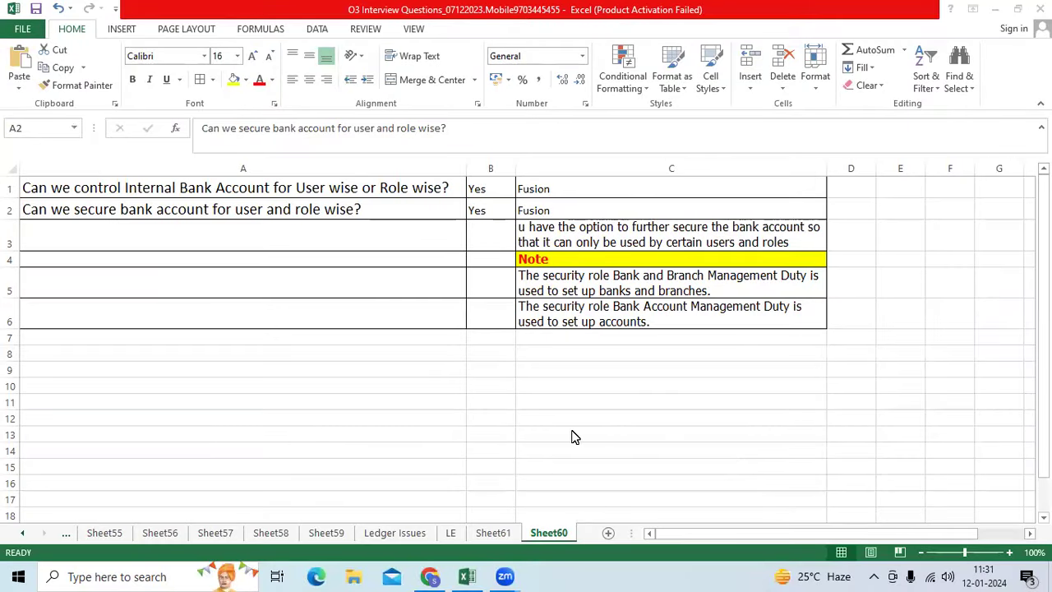
mouse_move(274, 299)
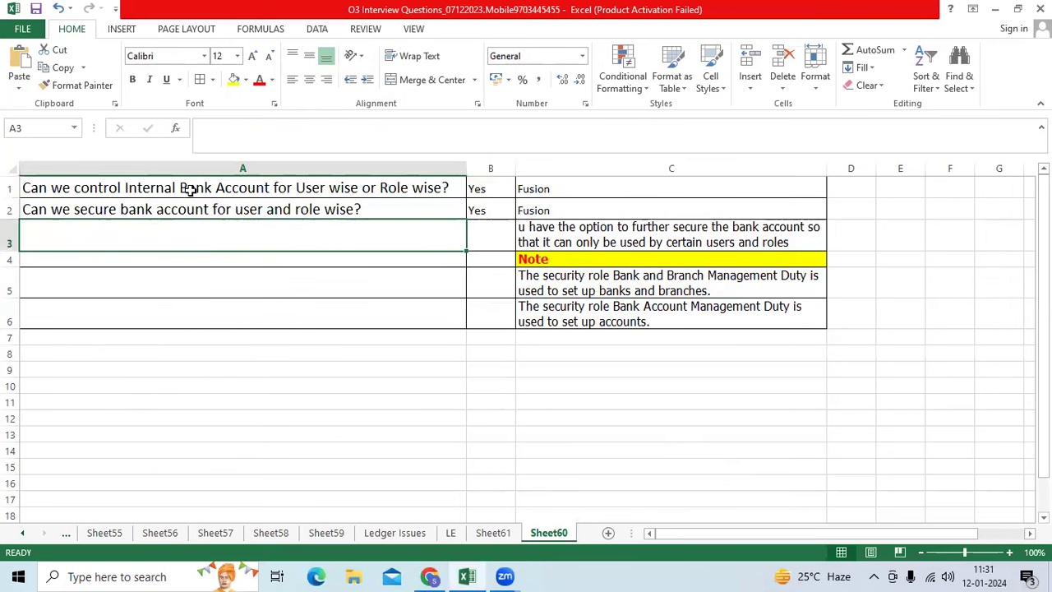
Open the Manage Bank Accounts task under Cash Management in Setup: Financials
click(236, 187)
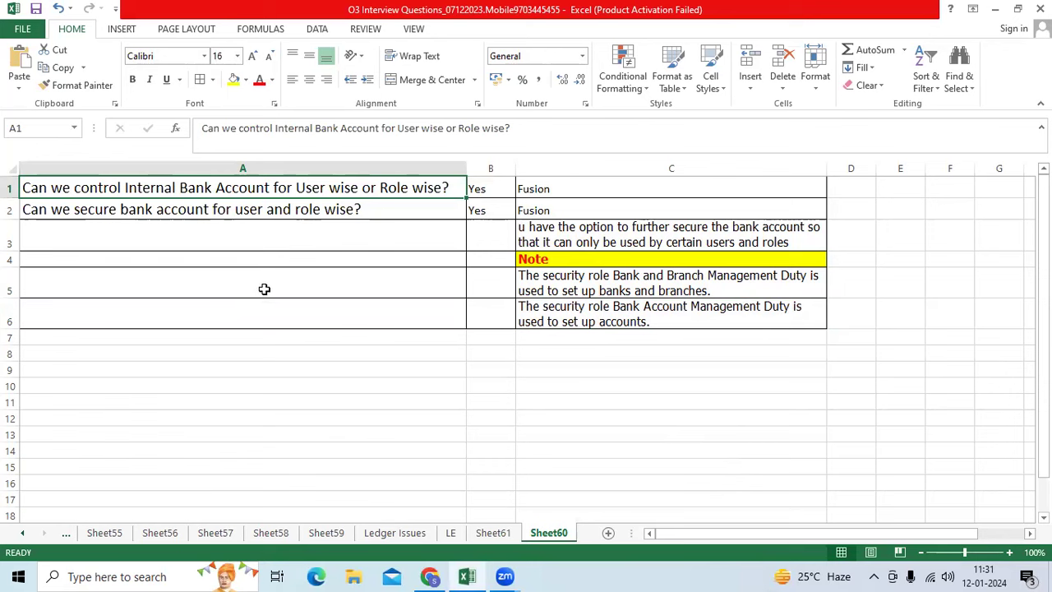
mouse_move(285, 292)
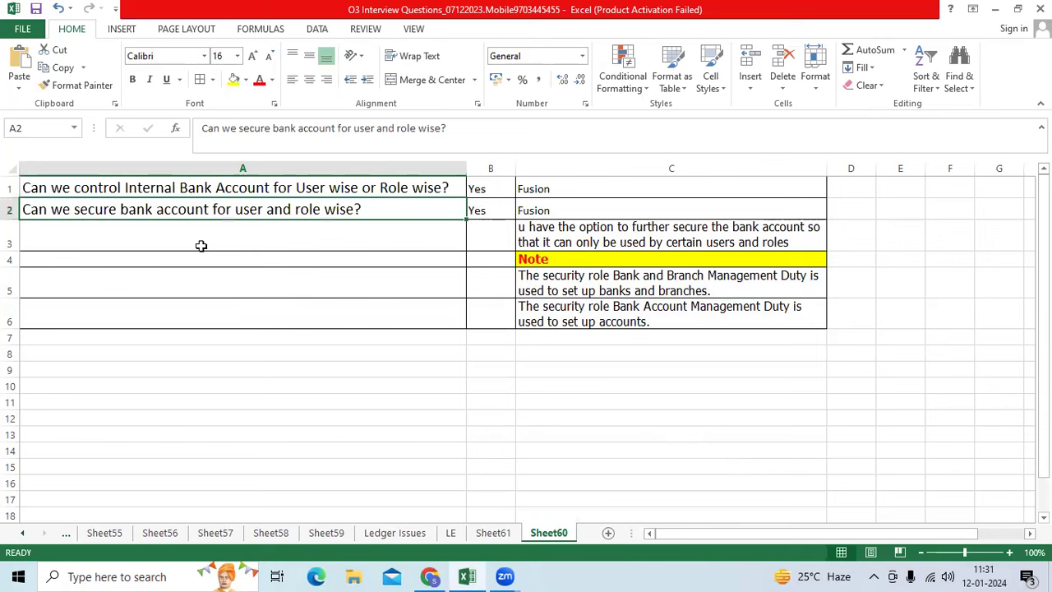
mouse_move(477, 187)
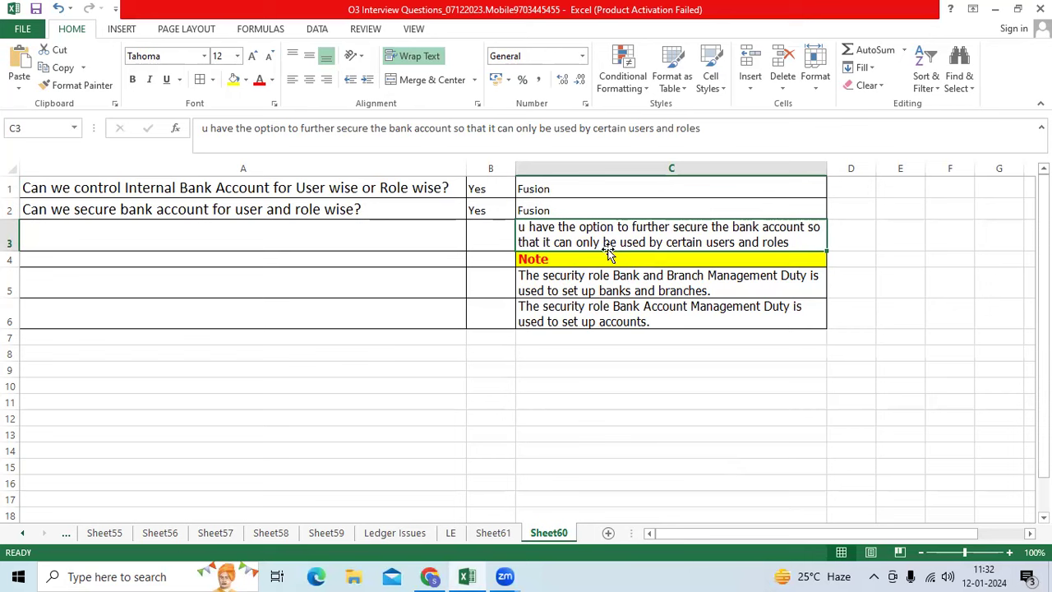
mouse_move(603, 257)
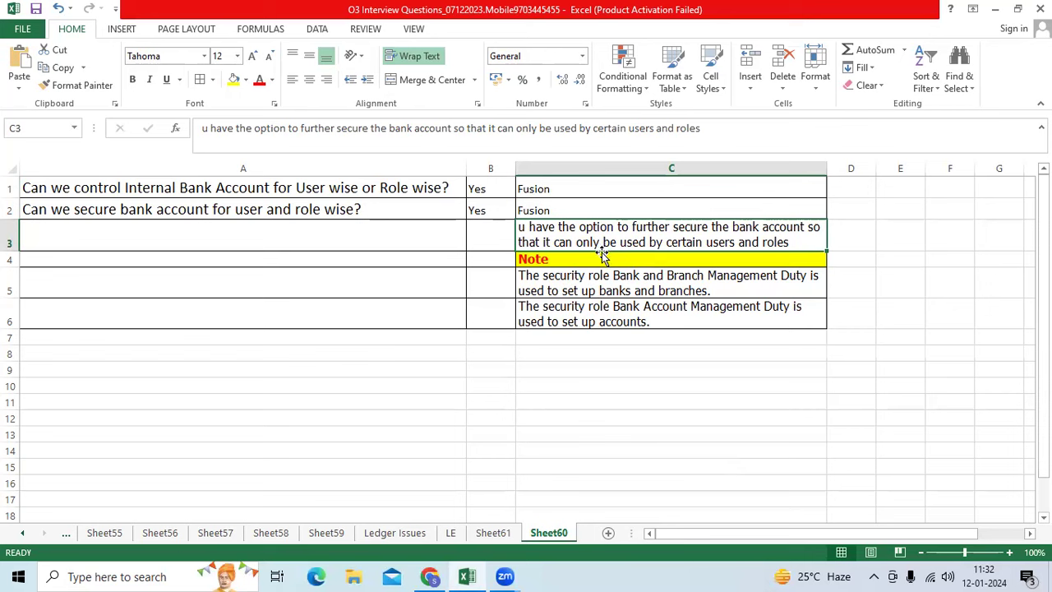
mouse_move(614, 255)
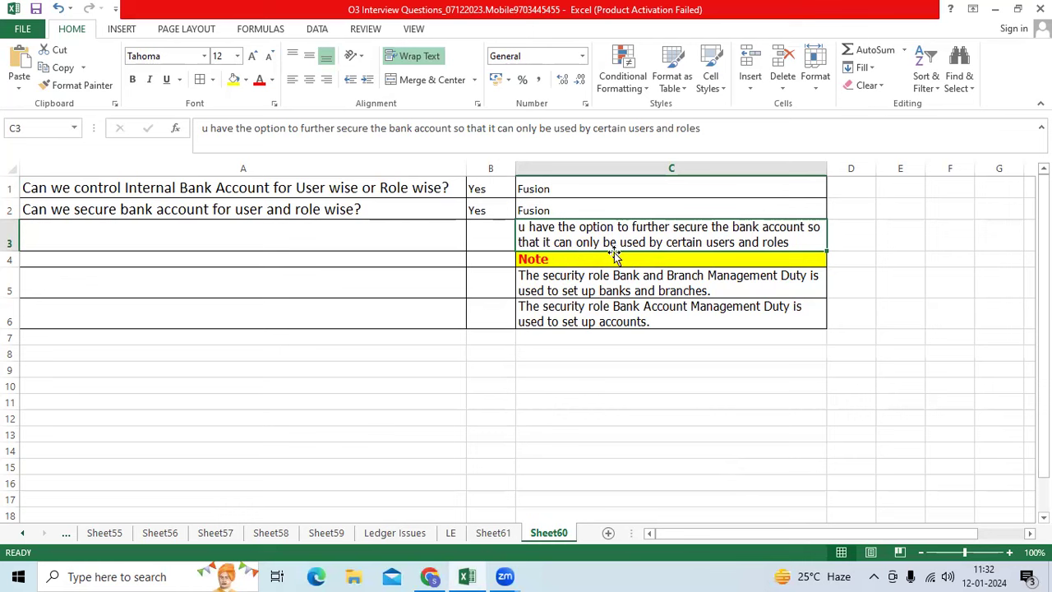
mouse_move(754, 253)
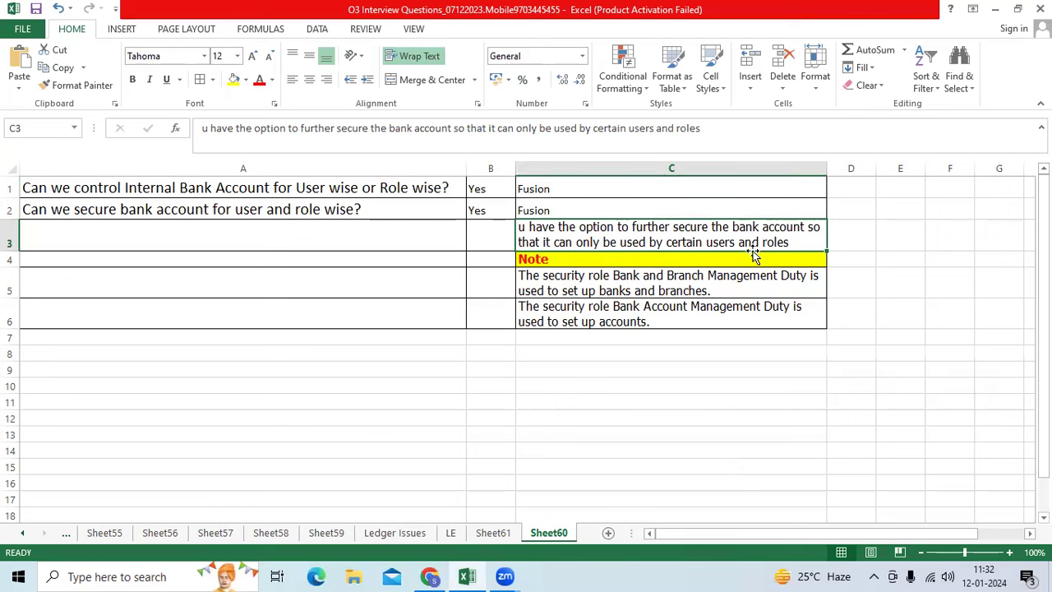
mouse_move(442, 574)
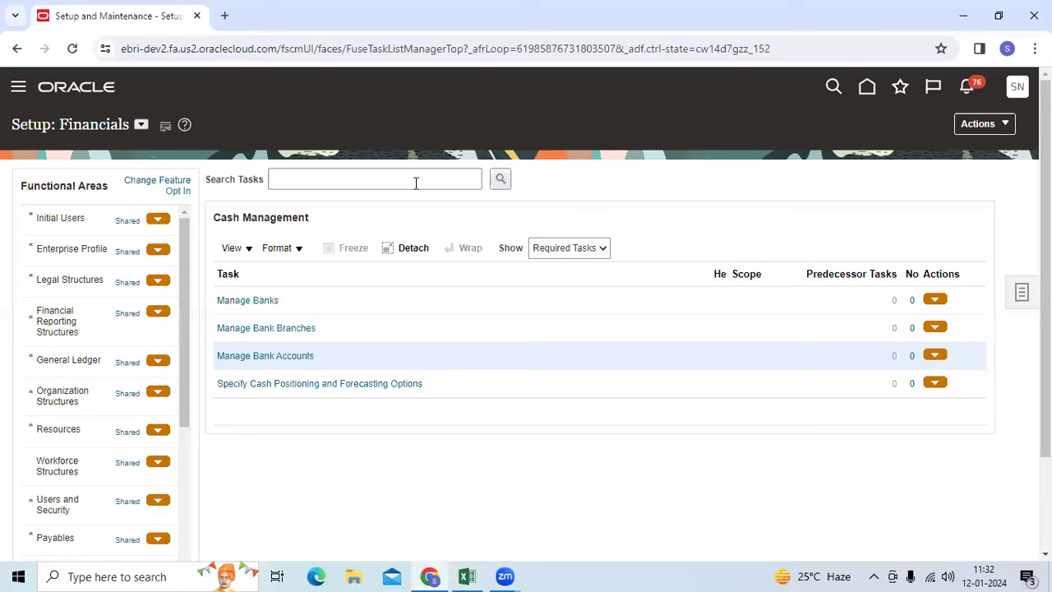
scroll(down, 3)
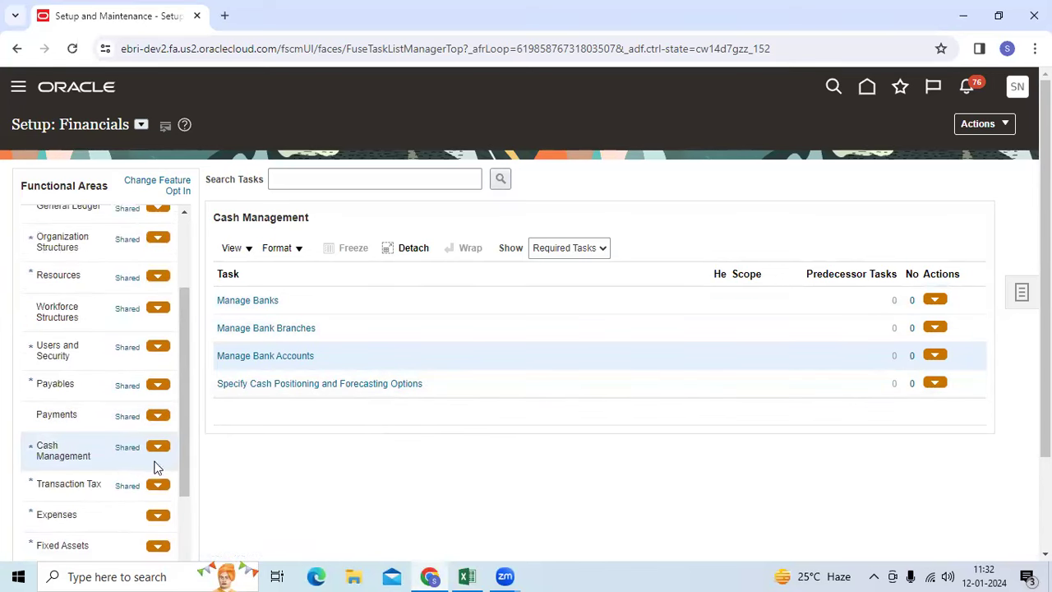
click(265, 355)
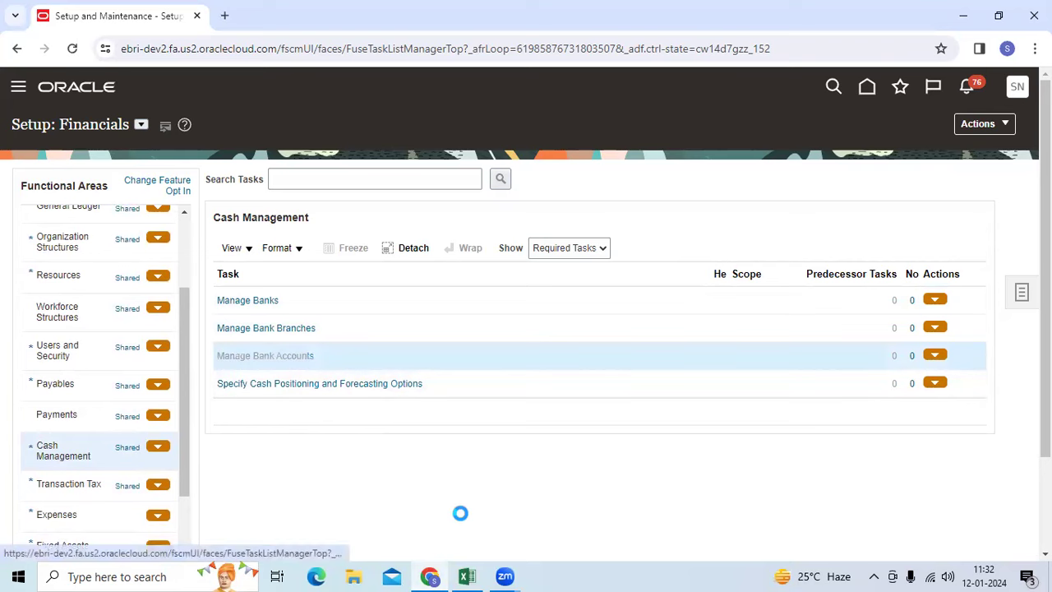
click(265, 356)
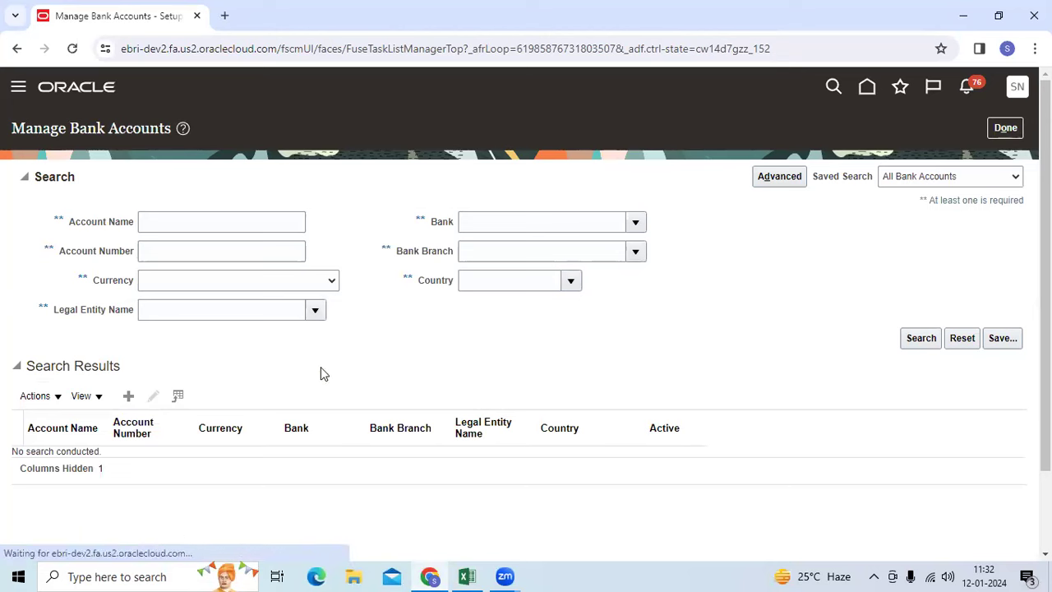
Search bank accounts by account name 'Anja' to find Anjani Current Account
click(314, 310)
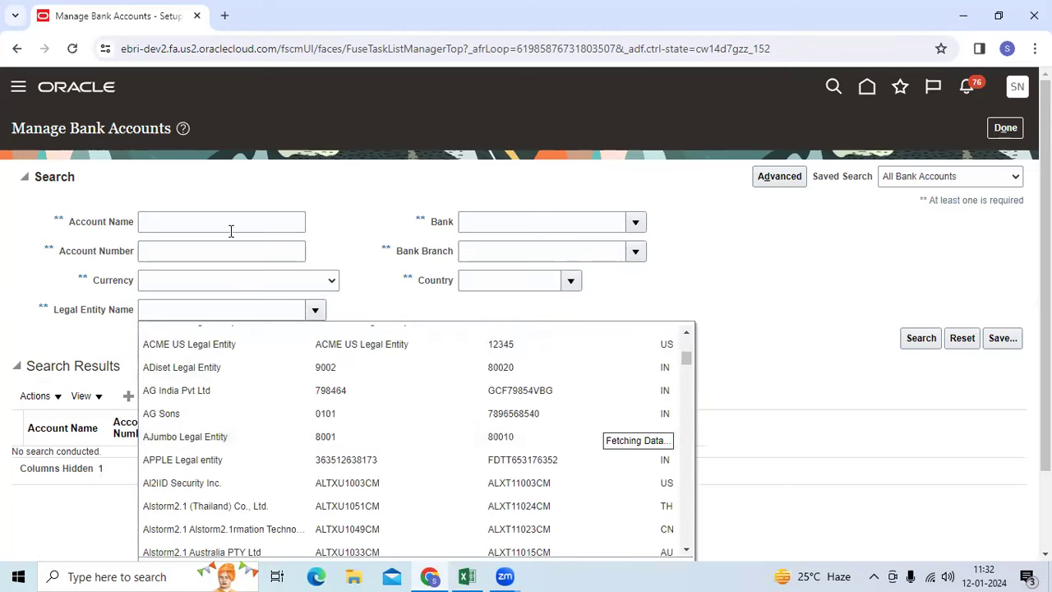
text(Anja)
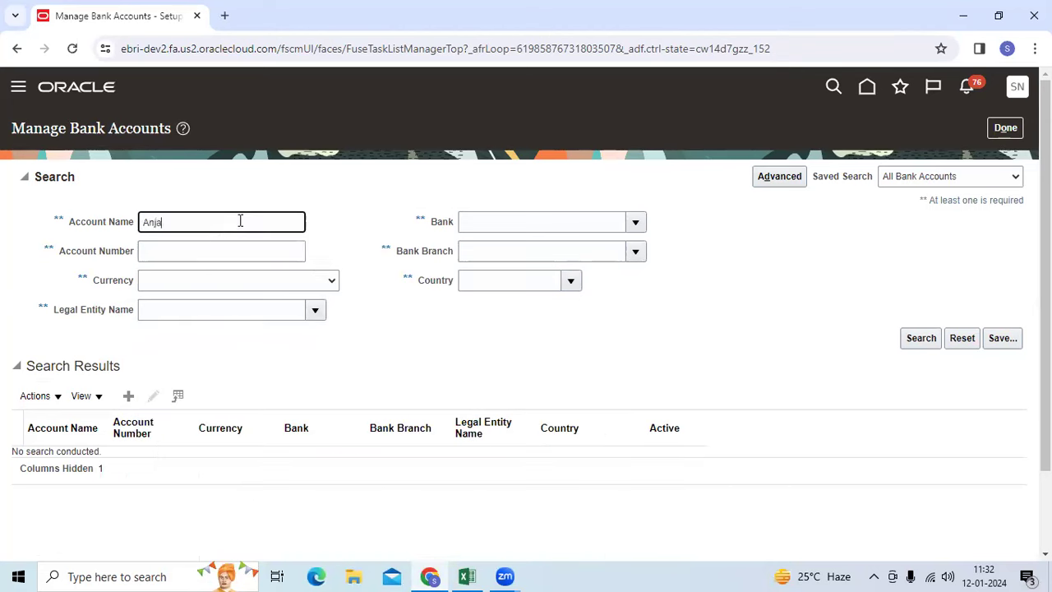
click(920, 337)
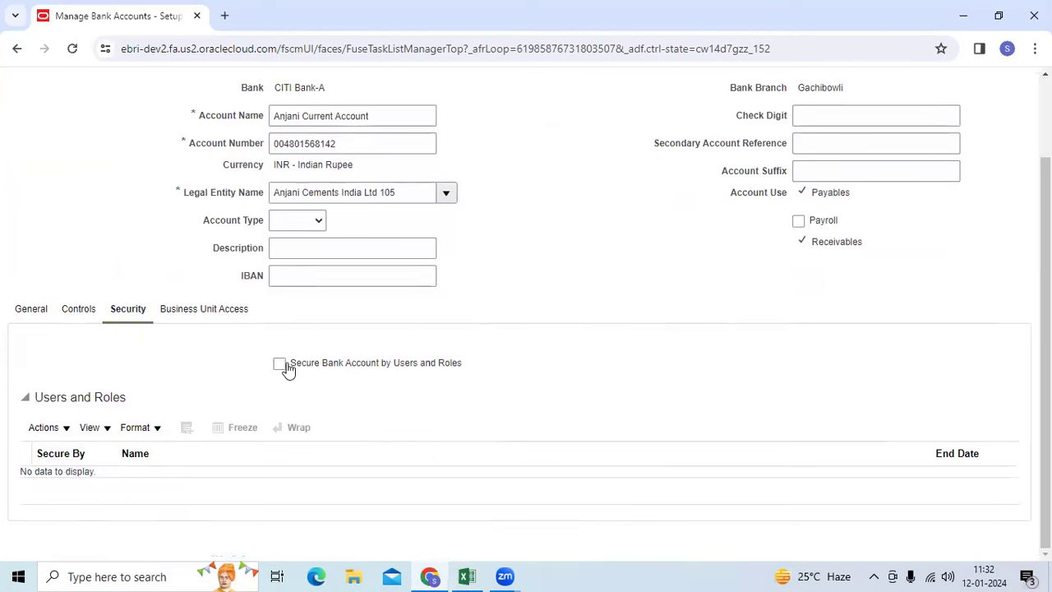
Turn on 'Secure Bank Account by Users and Roles' for Anjani Current Account
click(279, 363)
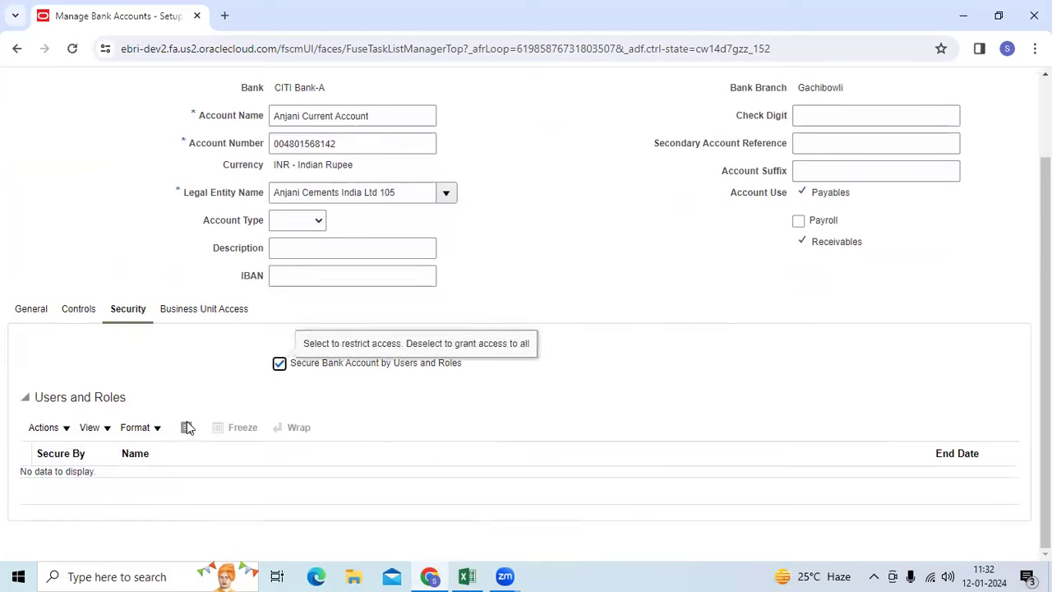
mouse_move(187, 427)
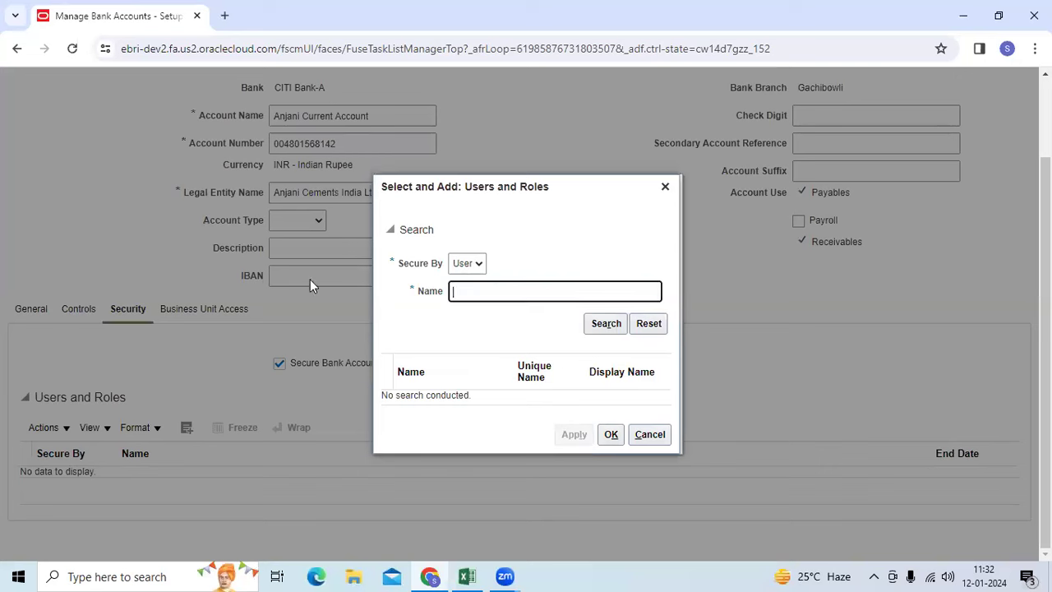
Search users named 'Sreek', select both matches, then return to the Excel notes
text(Sreek)
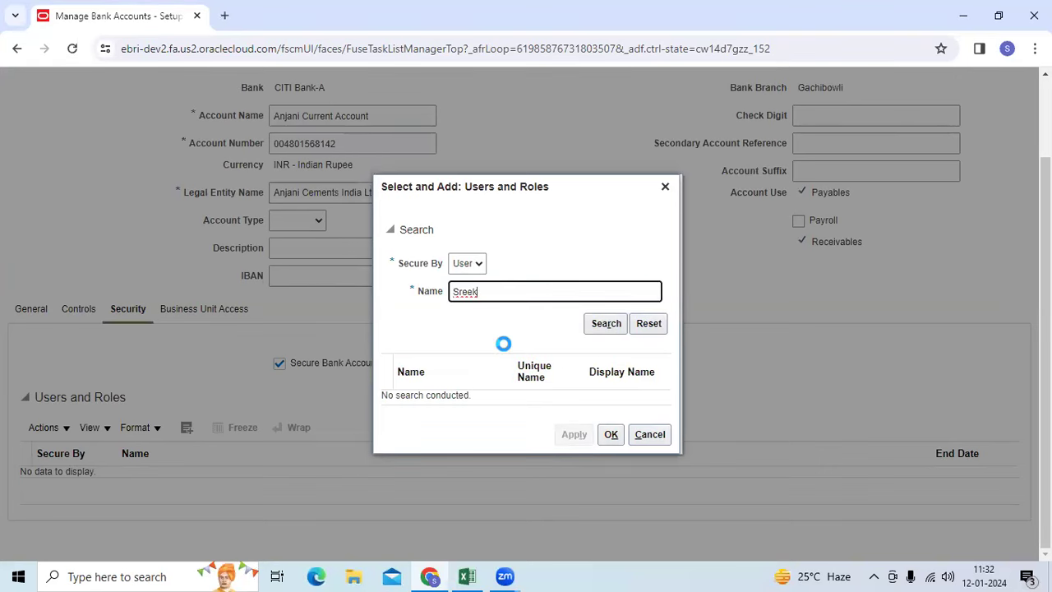
click(606, 323)
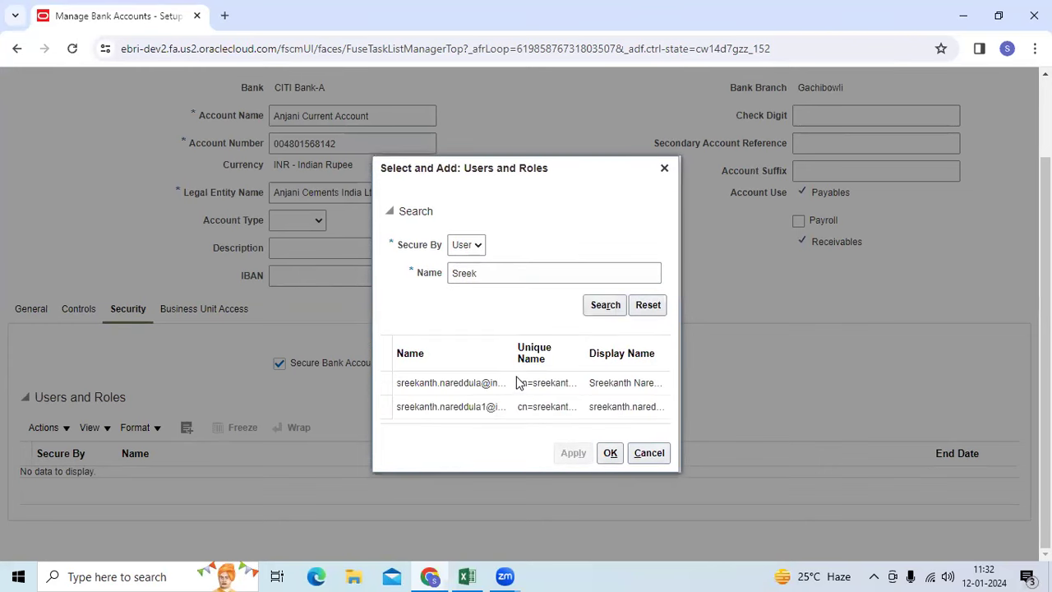
click(451, 406)
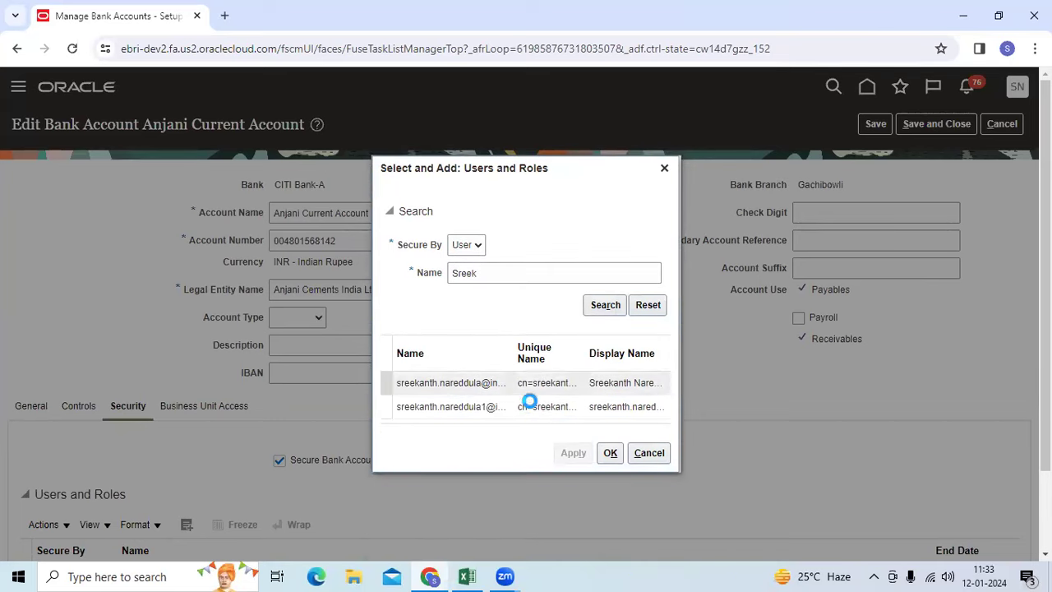
click(465, 244)
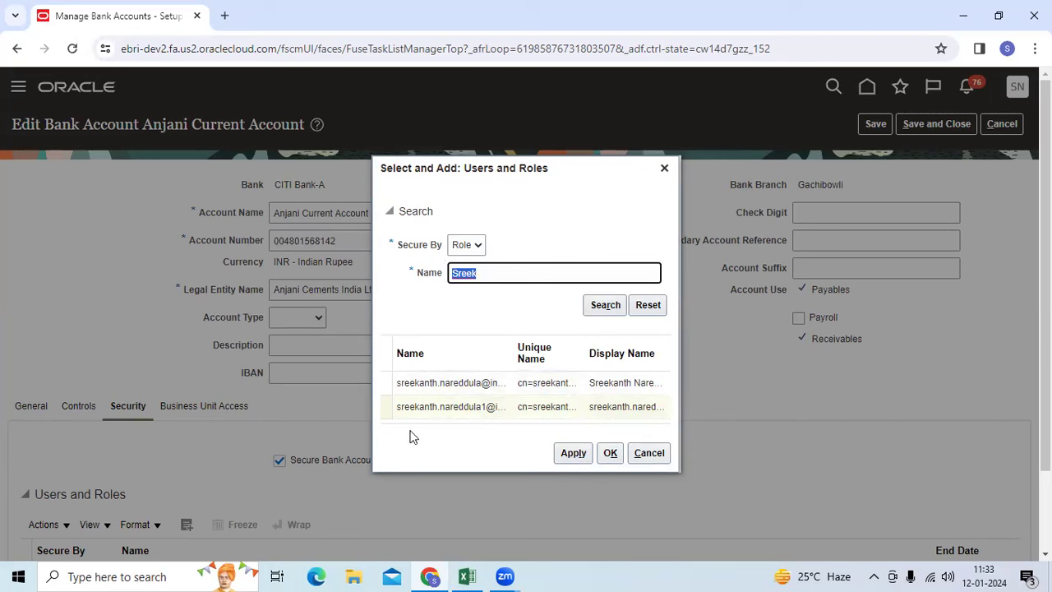
click(466, 576)
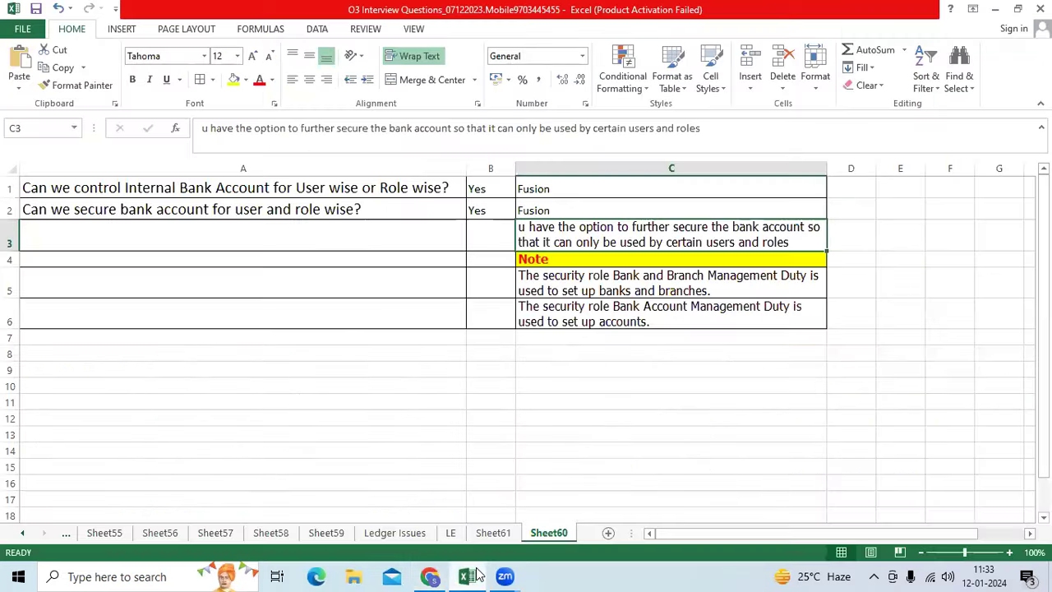